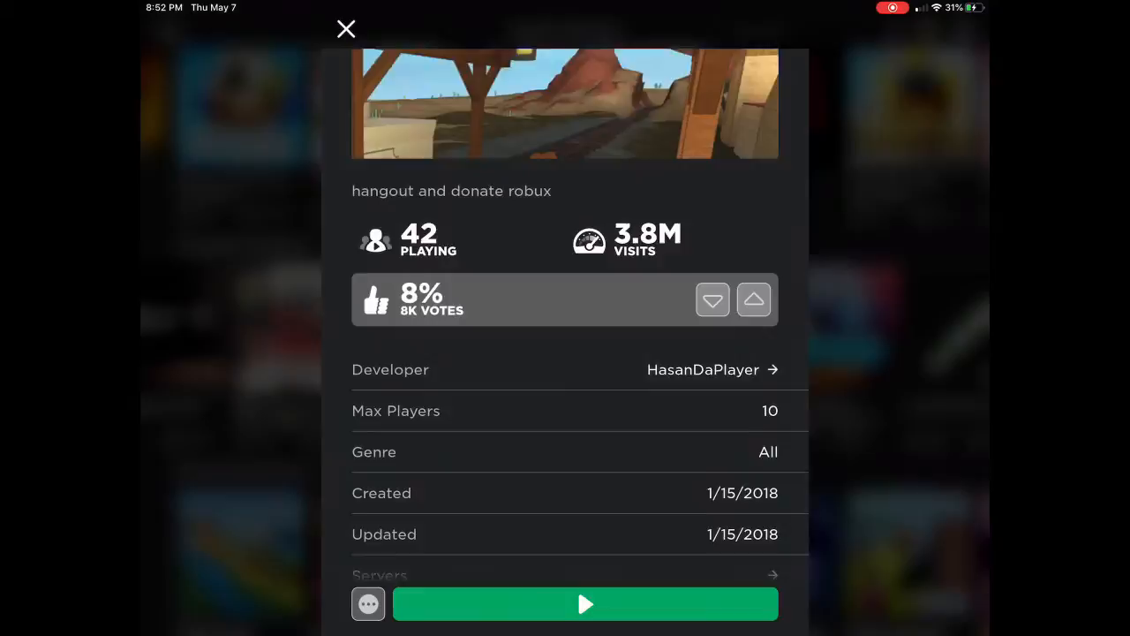
# Open the developer's profile from the hangout and donate robux game's details
pyautogui.click(710, 369)
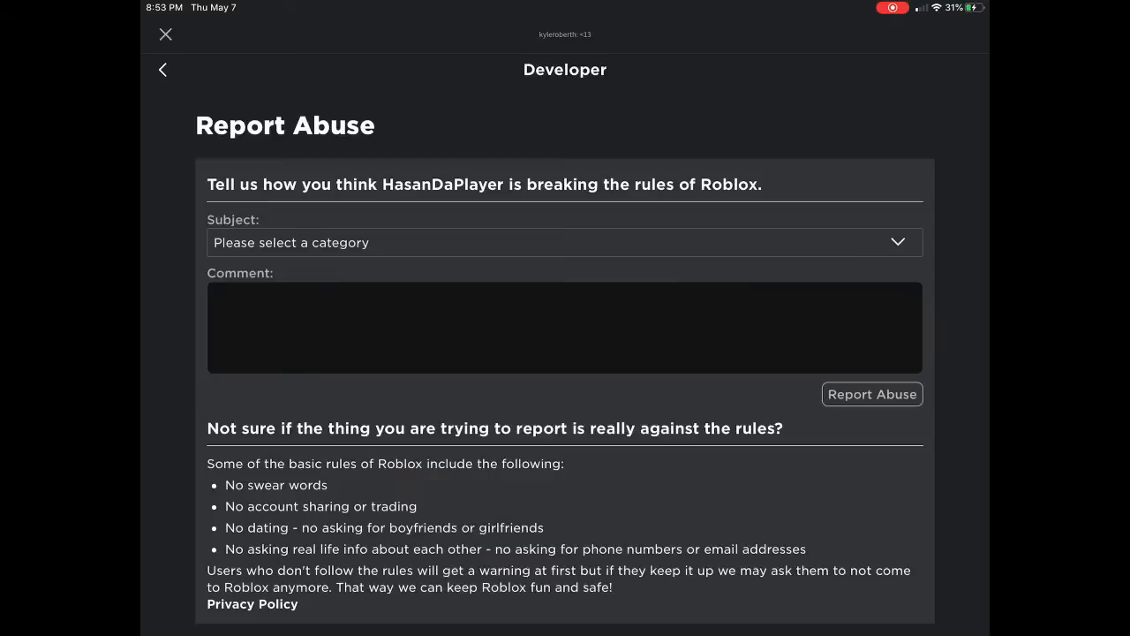
# Submit the report as Other rule violation with comment 'They made a free robux game'
pyautogui.click(565, 242)
pyautogui.write('They made a free robux game')
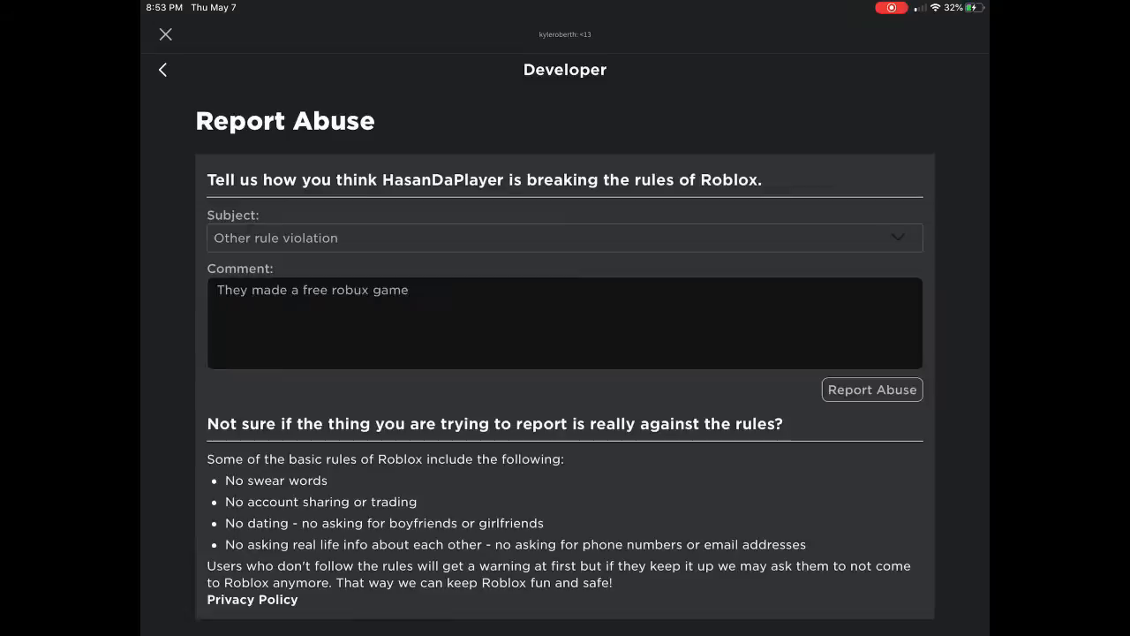
pyautogui.click(166, 34)
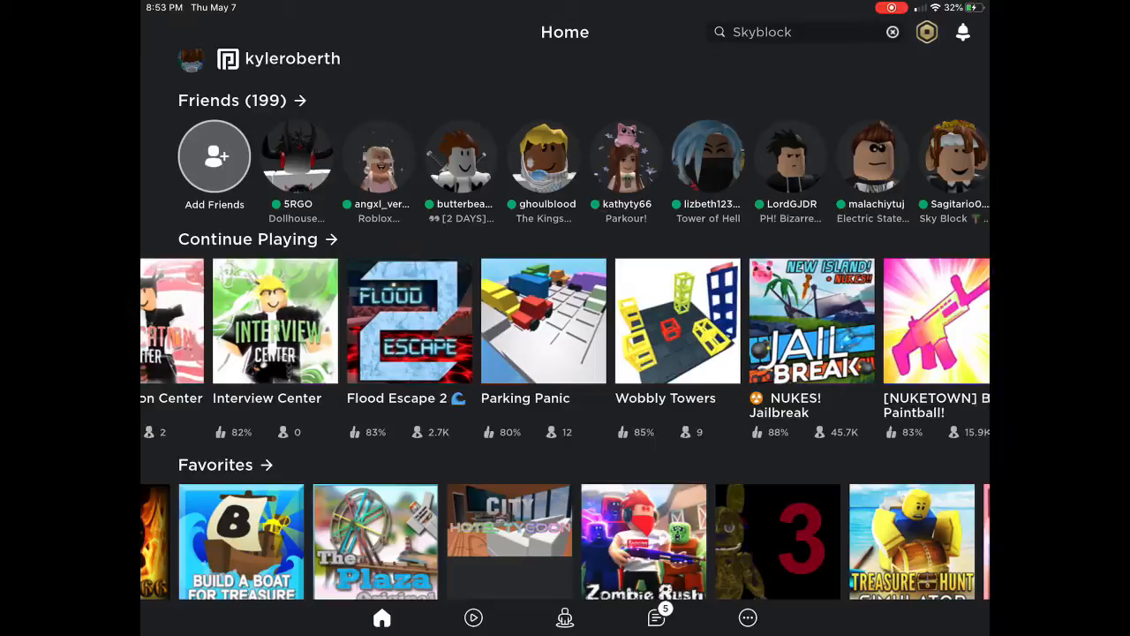
# Launch Wobbly Towers from the Continue Playing tiles on the home screen
pyautogui.click(678, 322)
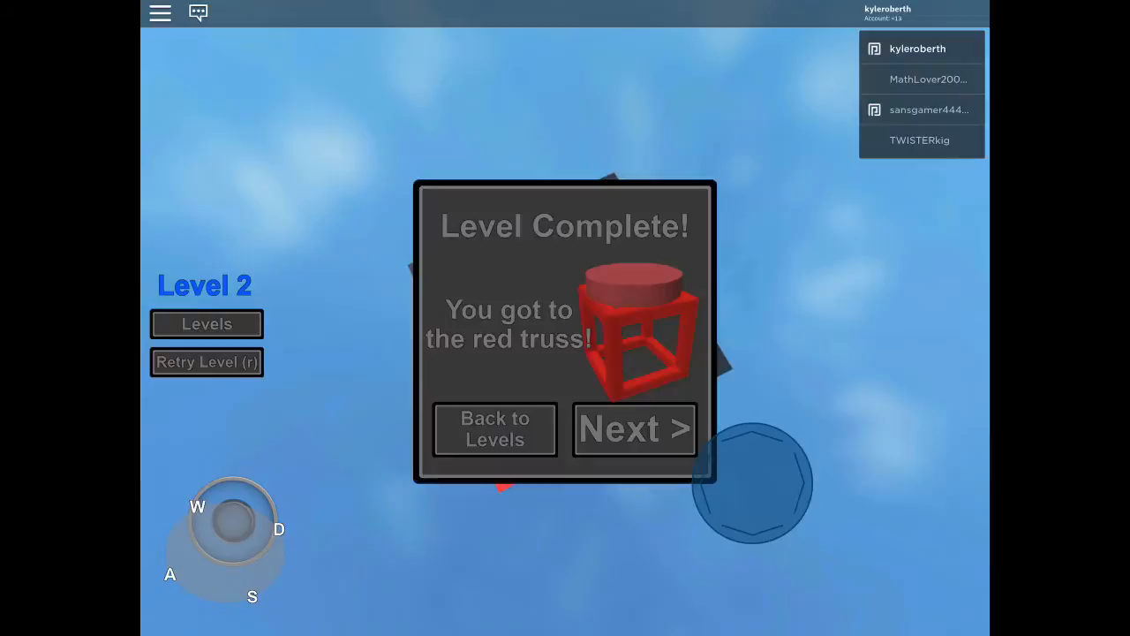
pyautogui.click(634, 429)
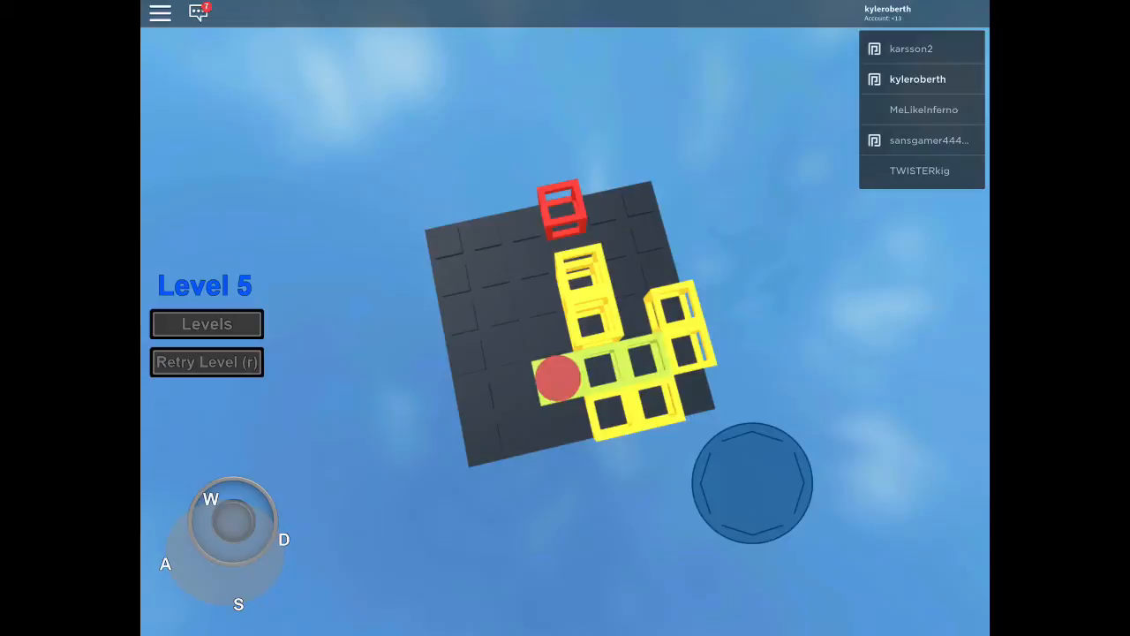
# Move the red ball up the yellow blocks toward the red truss in Level 5
pyautogui.press('w')
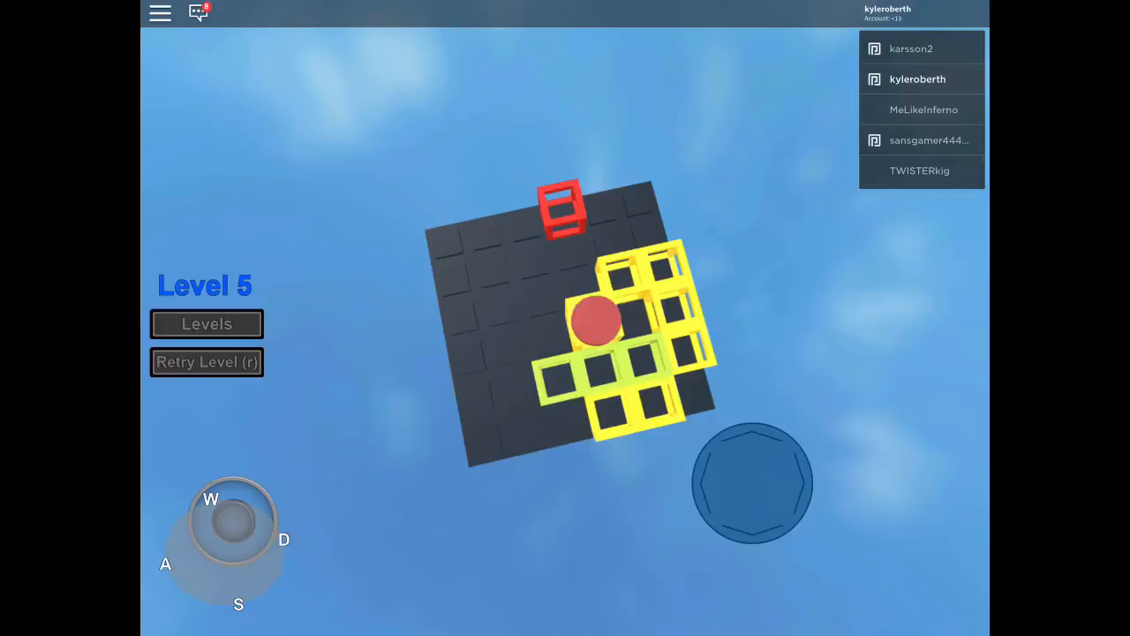
# Open the Levels panel showing levels 1 through 18 unlocked at Level 6
pyautogui.click(205, 323)
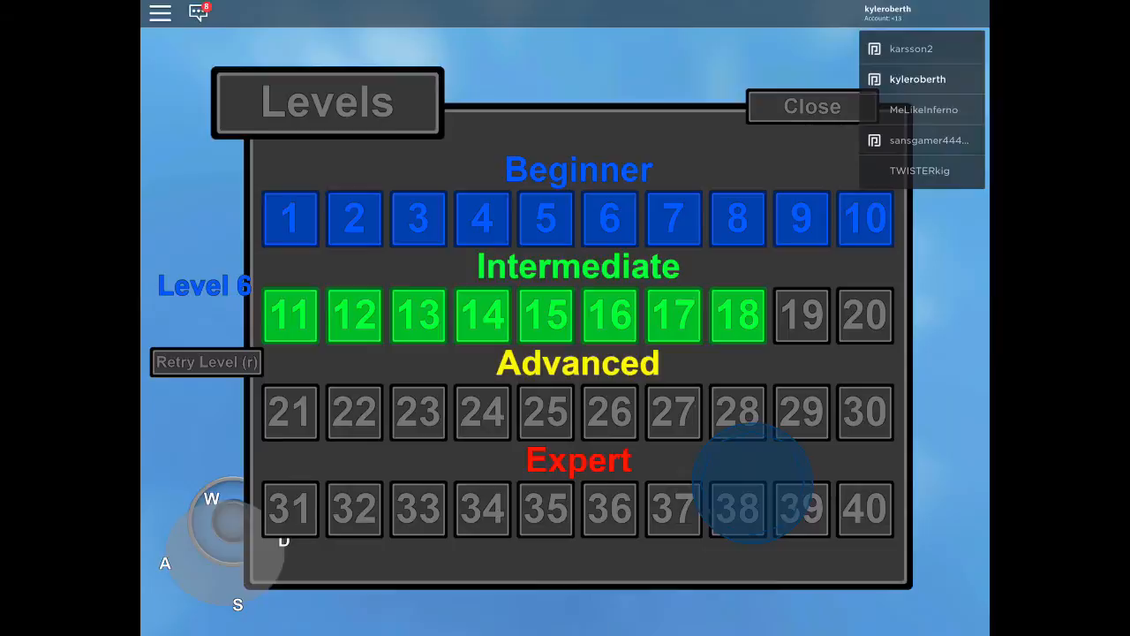
pyautogui.click(811, 106)
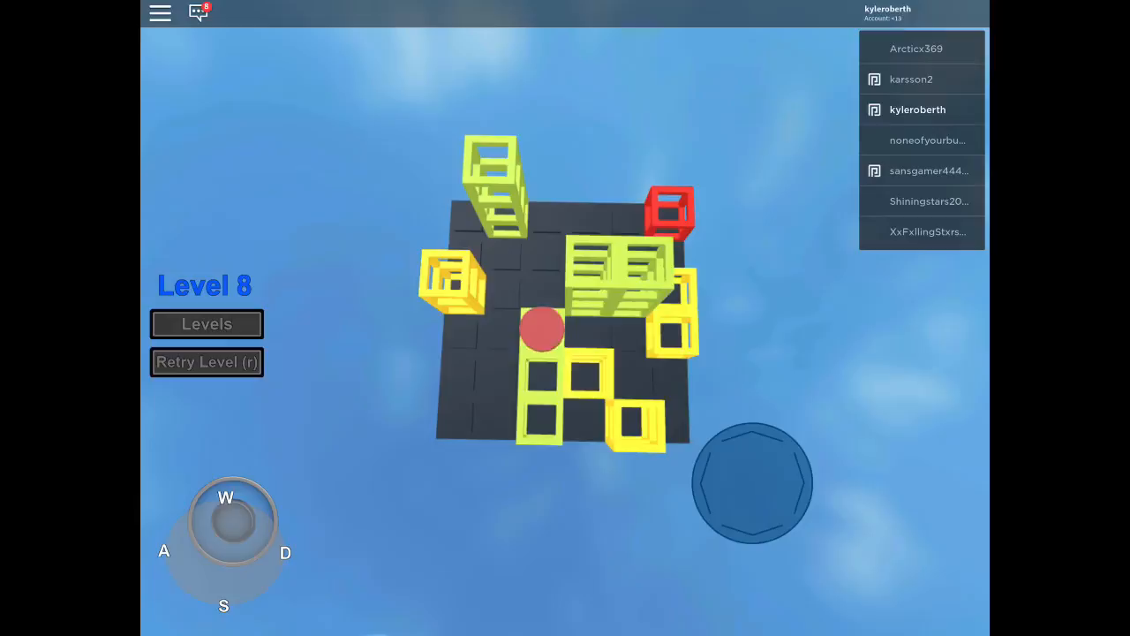
# Guide the red ball past the open-cube towers in Level 8
pyautogui.press('s')
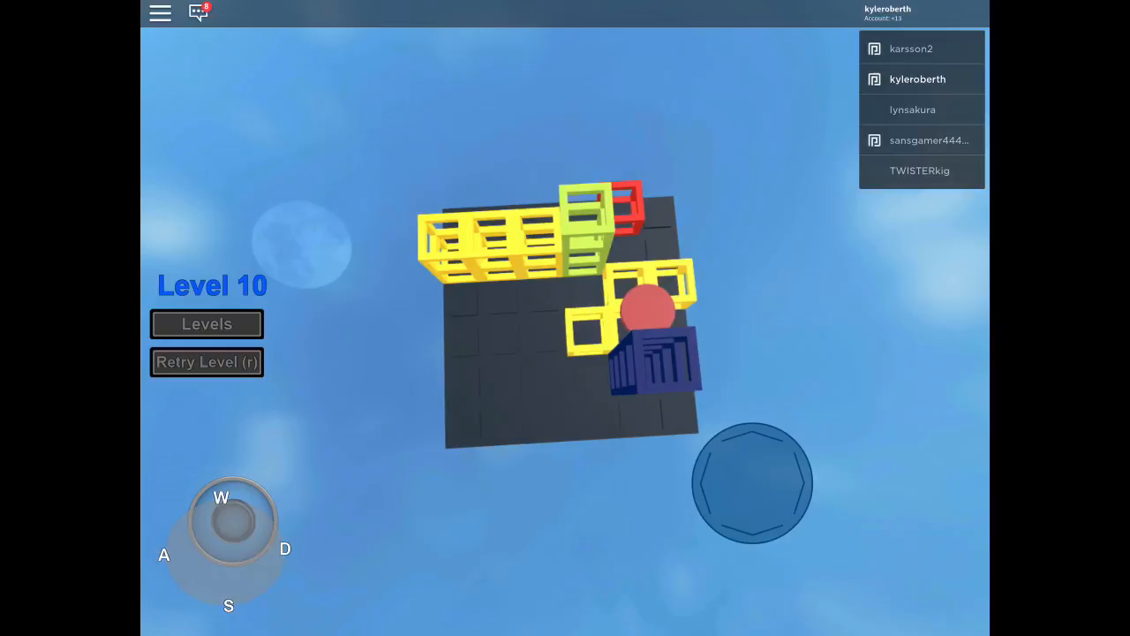
# Open the Levels panel again during Level 10, showing levels 1 through 18
pyautogui.click(206, 323)
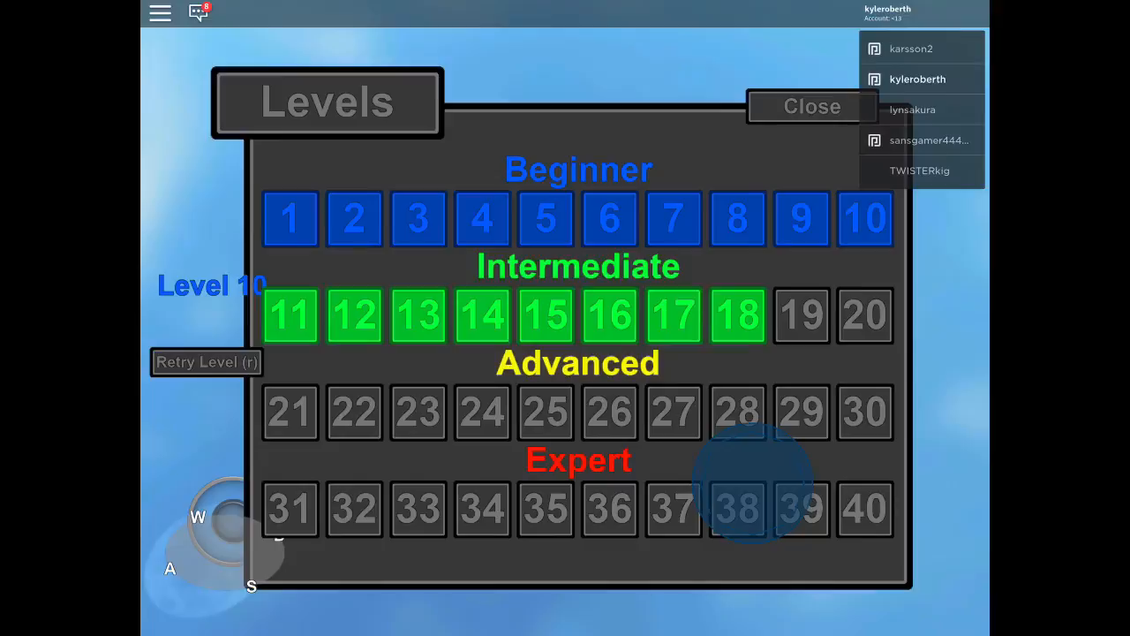